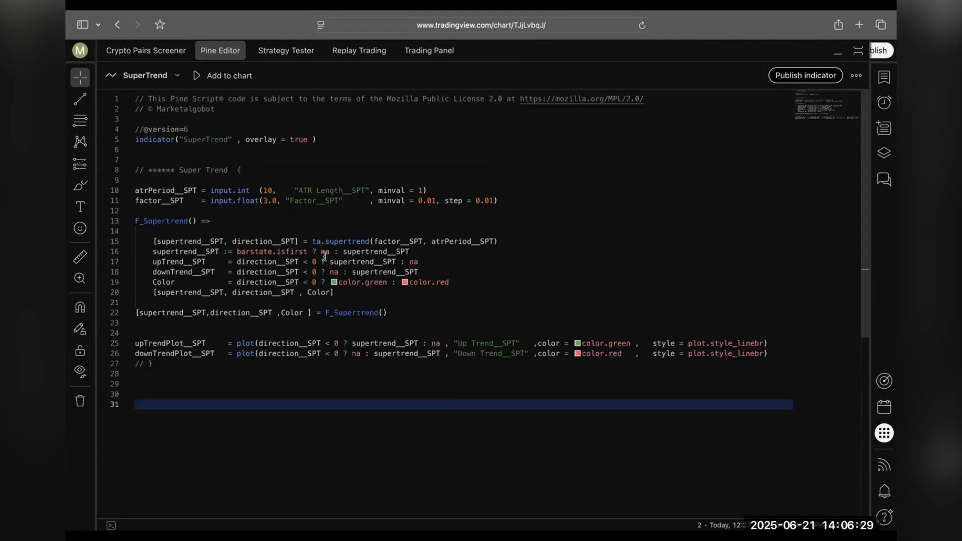
# - Select and copy the whole SuperTrend script in the Pine Editor
pyautogui.press('cmd+a')
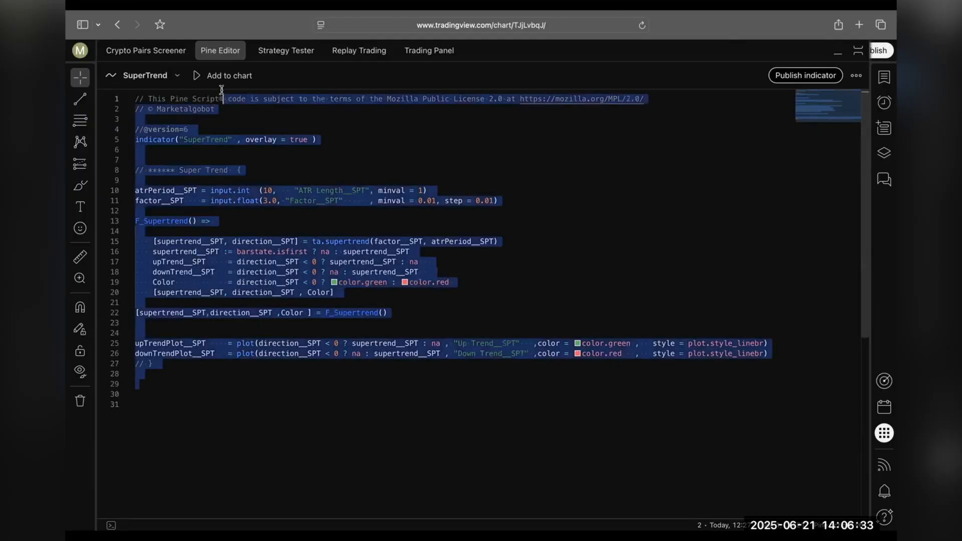
pyautogui.click(189, 383)
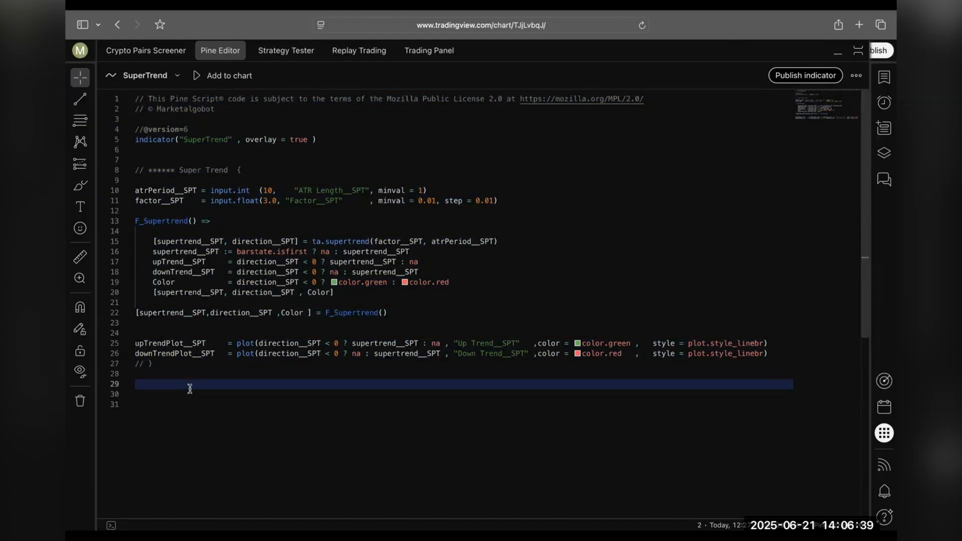
pyautogui.click(223, 76)
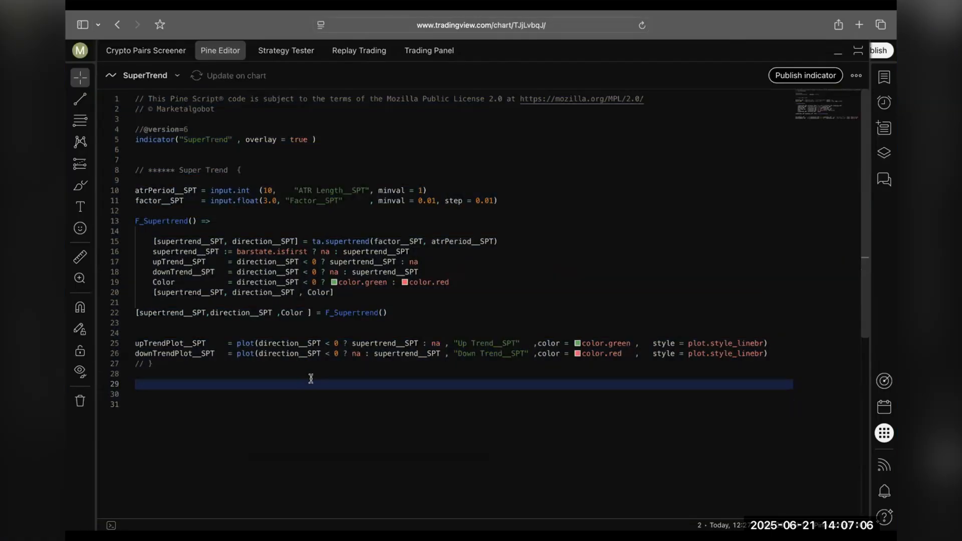
# - Hide Safari so the Mac desktop and Dock are in front
pyautogui.press('cmd+a')
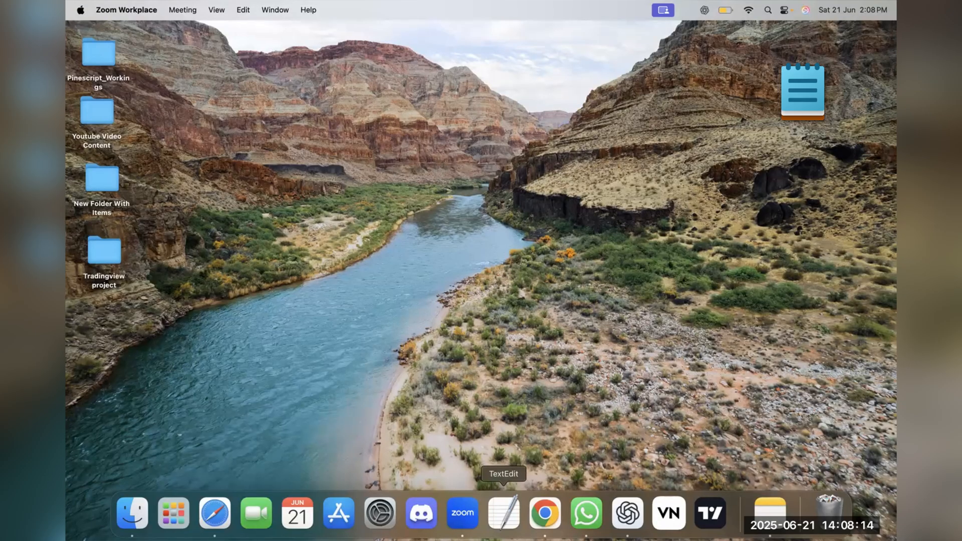
# - Launch TextEdit and start a new blank document for the copied code
pyautogui.click(502, 513)
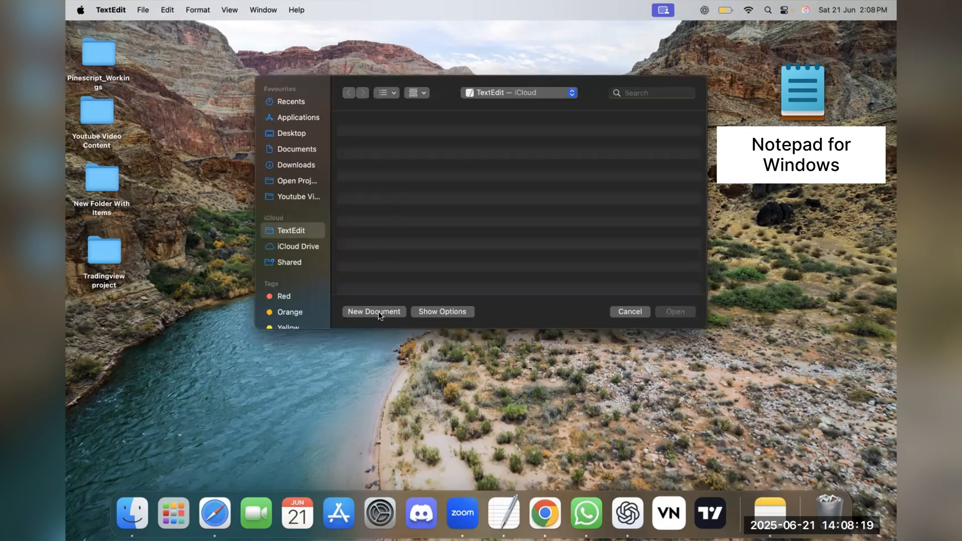
pyautogui.click(374, 311)
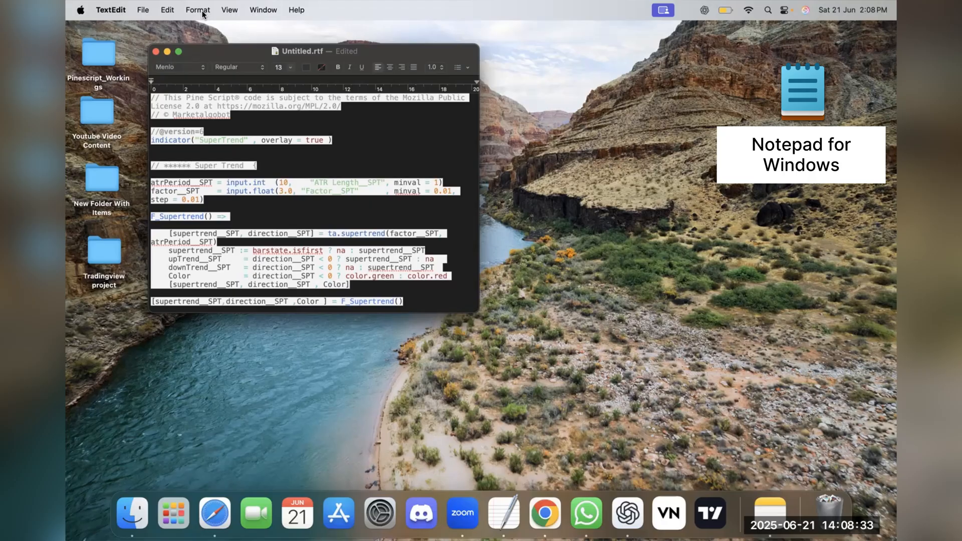
pyautogui.moveTo(242, 89)
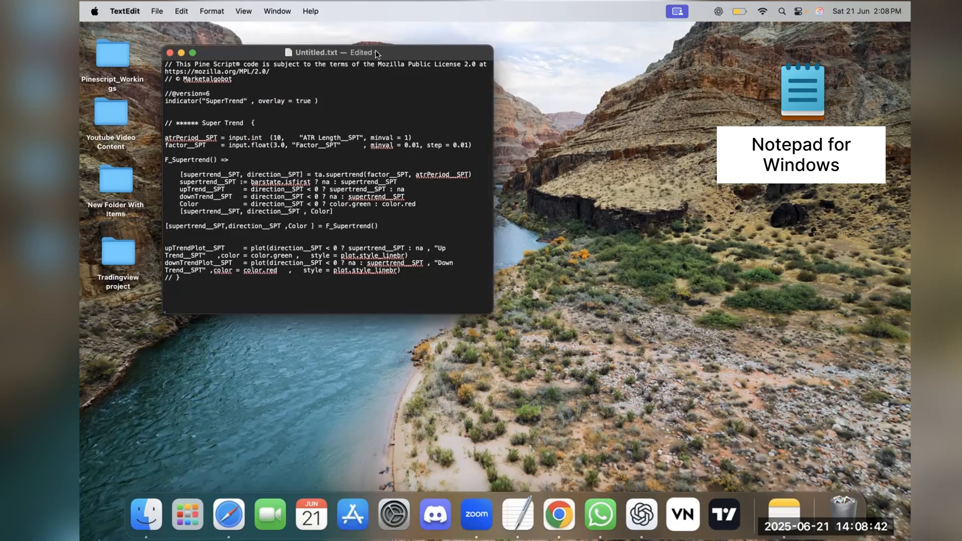
pyautogui.click(375, 52)
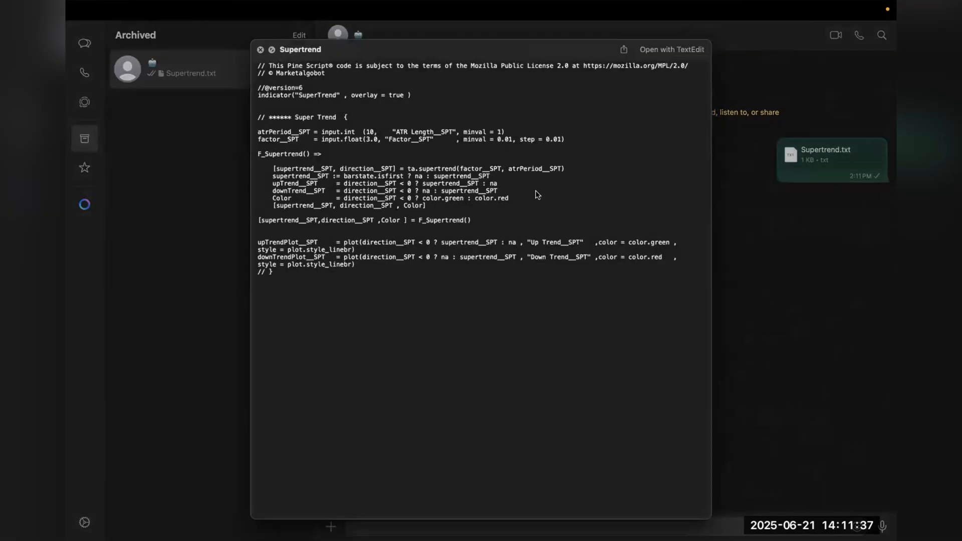
# - Close the Quick Look preview of the shared Supertrend.txt file
pyautogui.click(671, 49)
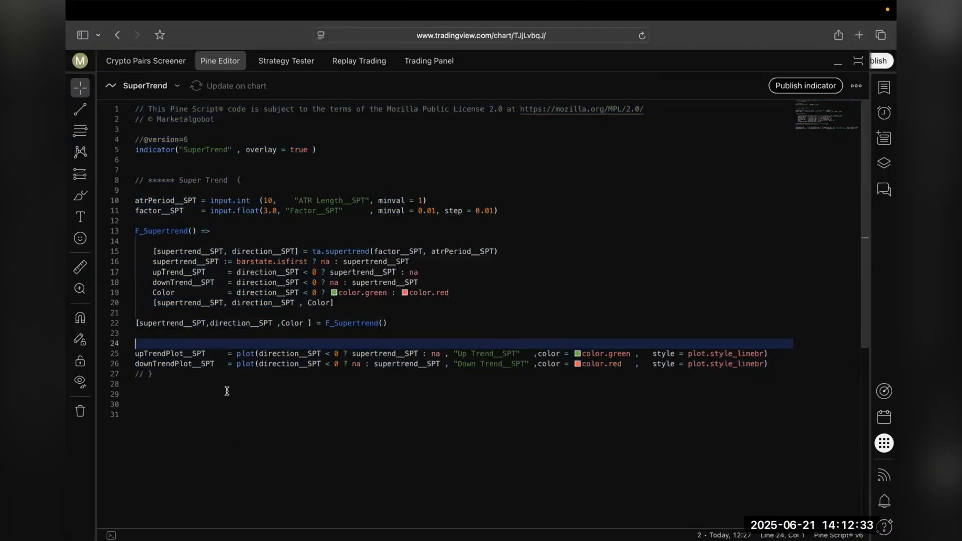
pyautogui.moveTo(323, 415)
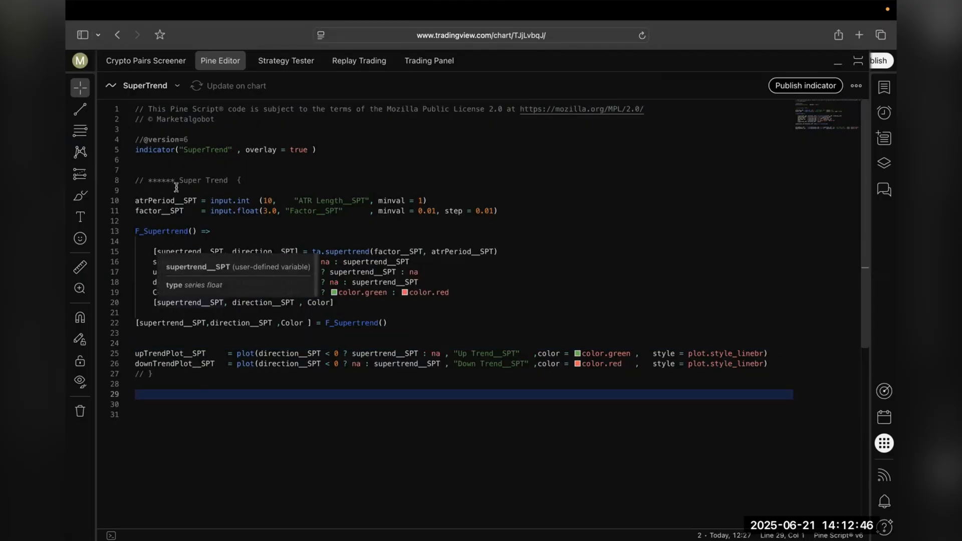
# - Create a new blank indicator script from the script name menu
pyautogui.click(177, 85)
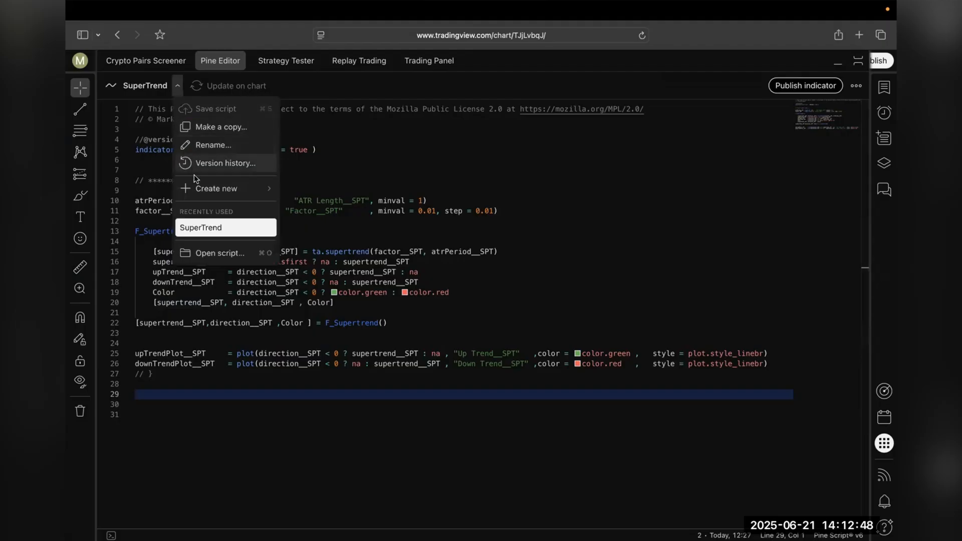
pyautogui.moveTo(217, 188)
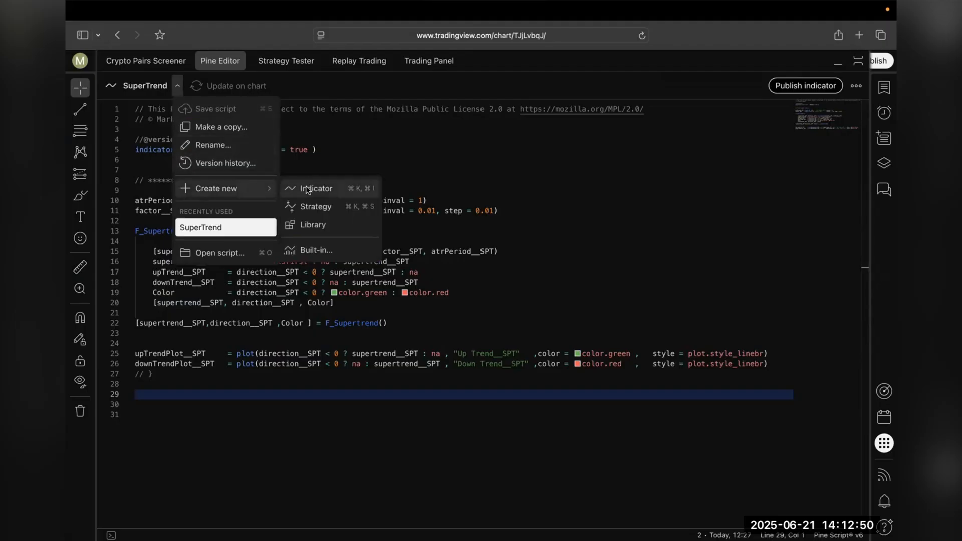
pyautogui.click(317, 188)
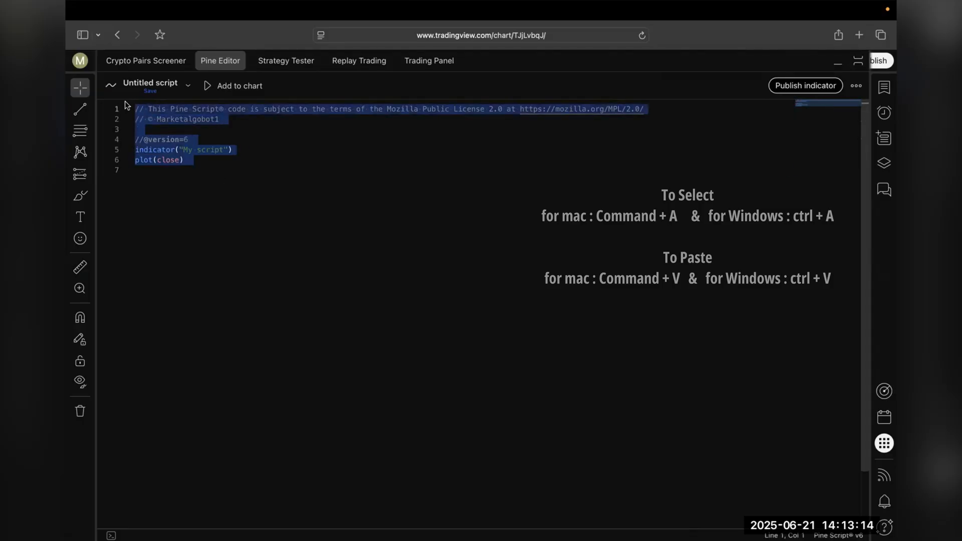
# - Paste the SuperTrend code over the selected template code
pyautogui.press('cmd+v')
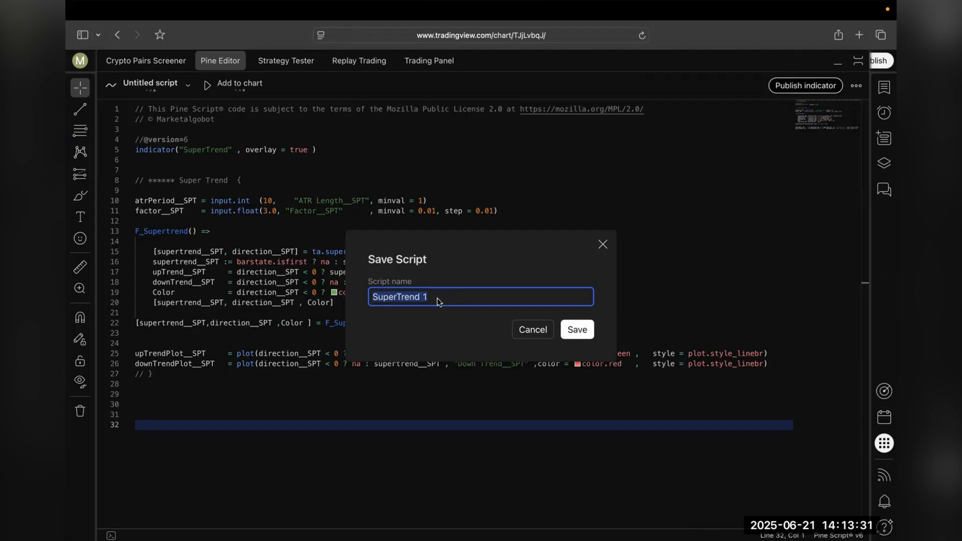
# - Save the new script as 'SuperTrend script' with title 'SuperTrend'
pyautogui.write('SuperTrend script')
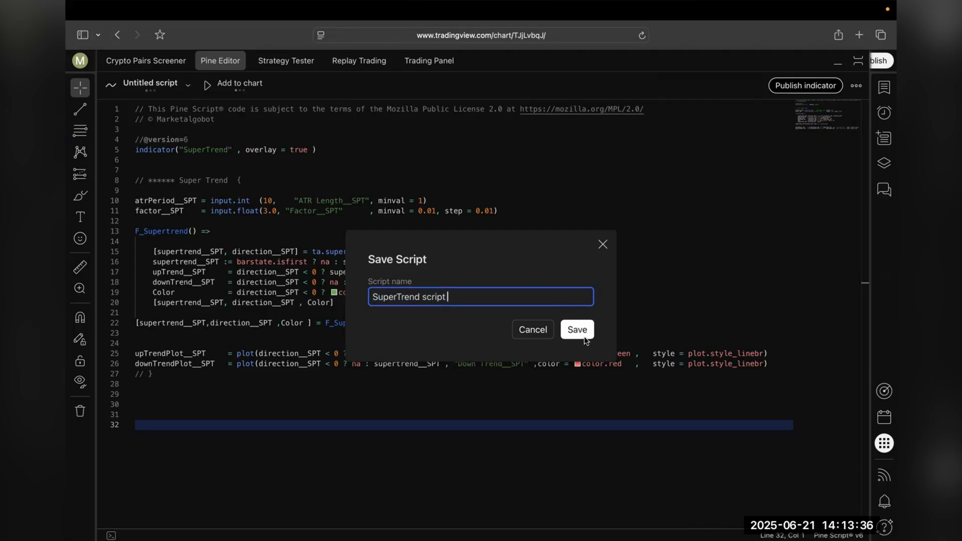
pyautogui.click(575, 330)
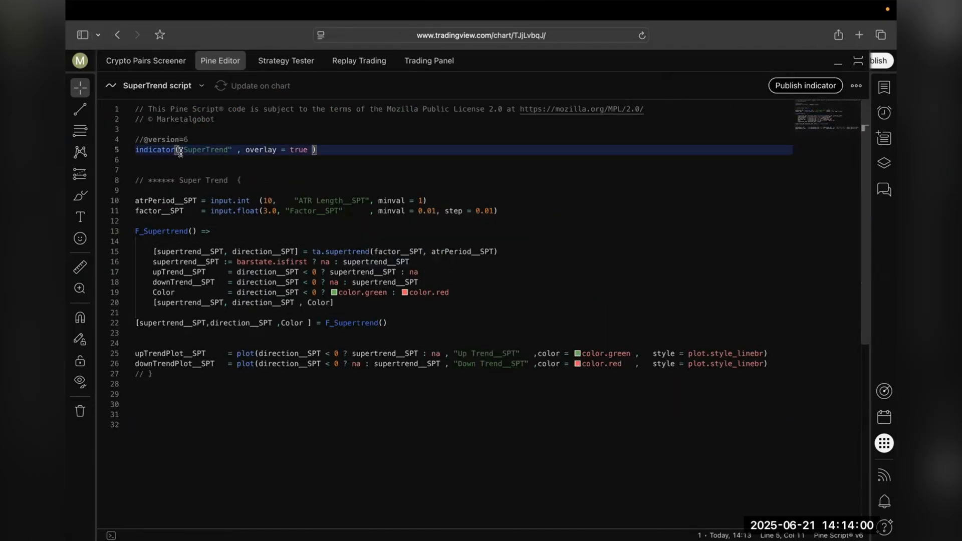
pyautogui.write('title = "SuperTrend" , shorttitle = "')
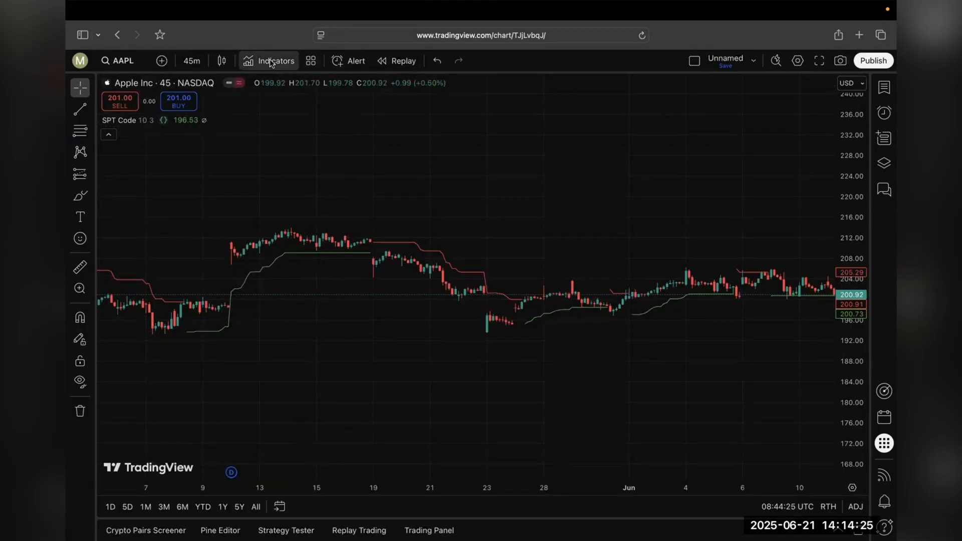
# - Add 'SuperTrend script' from Personal indicators to the AAPL chart
pyautogui.click(273, 61)
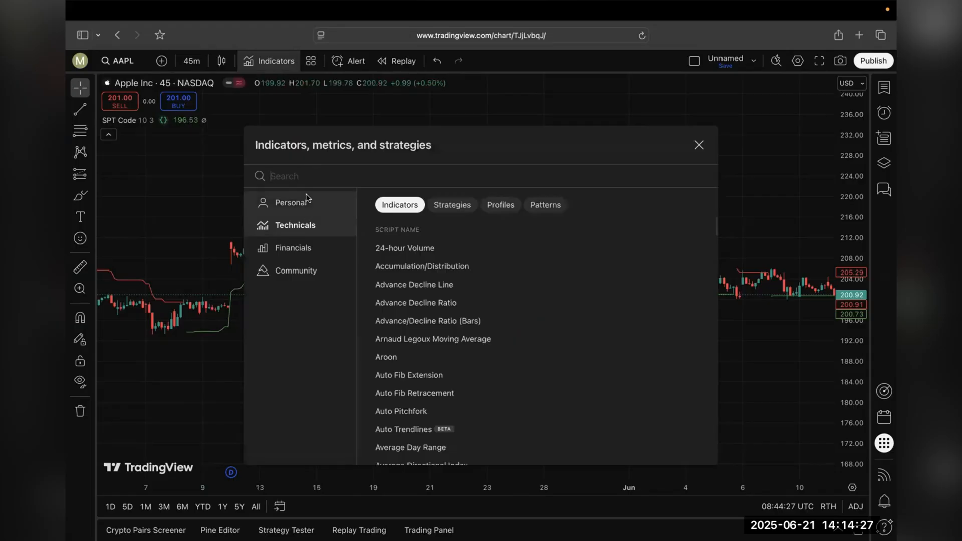
pyautogui.click(291, 202)
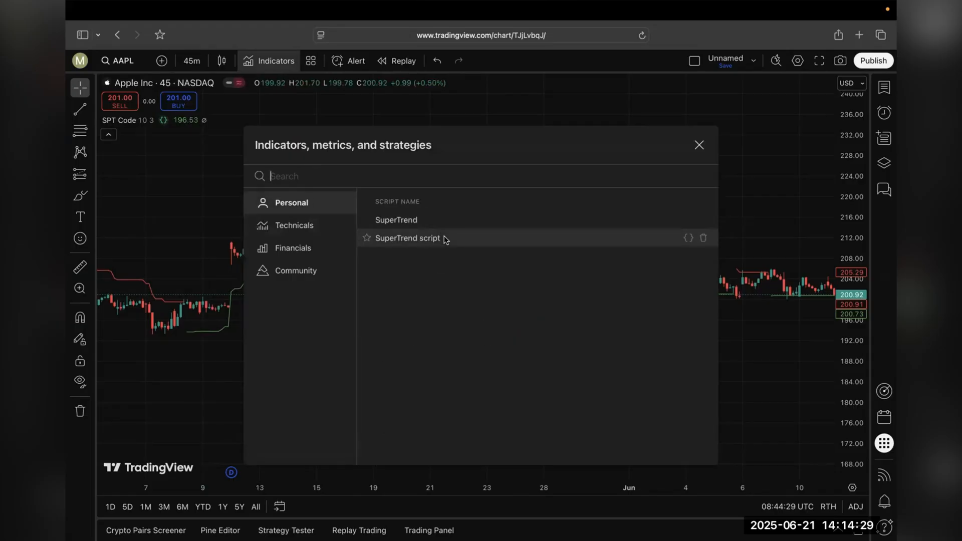
pyautogui.moveTo(508, 242)
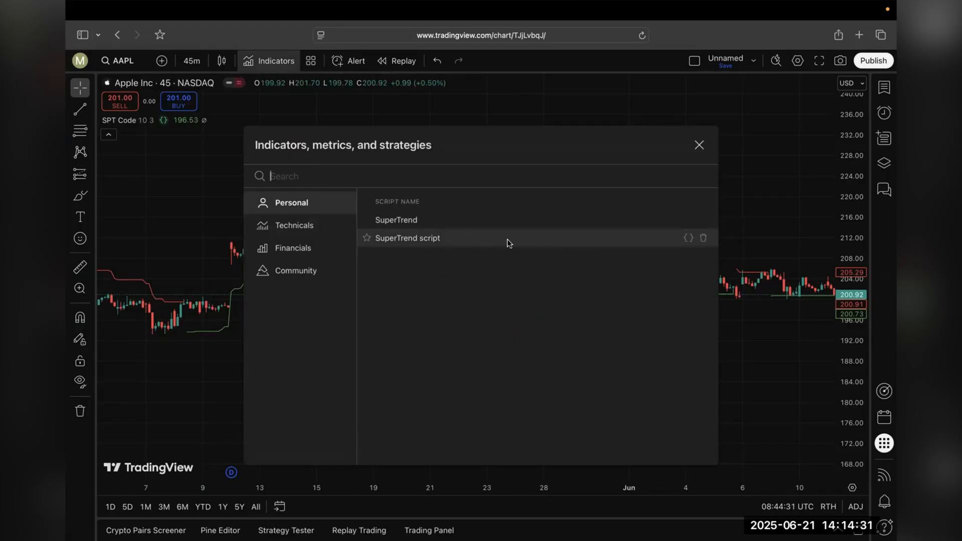
pyautogui.click(407, 238)
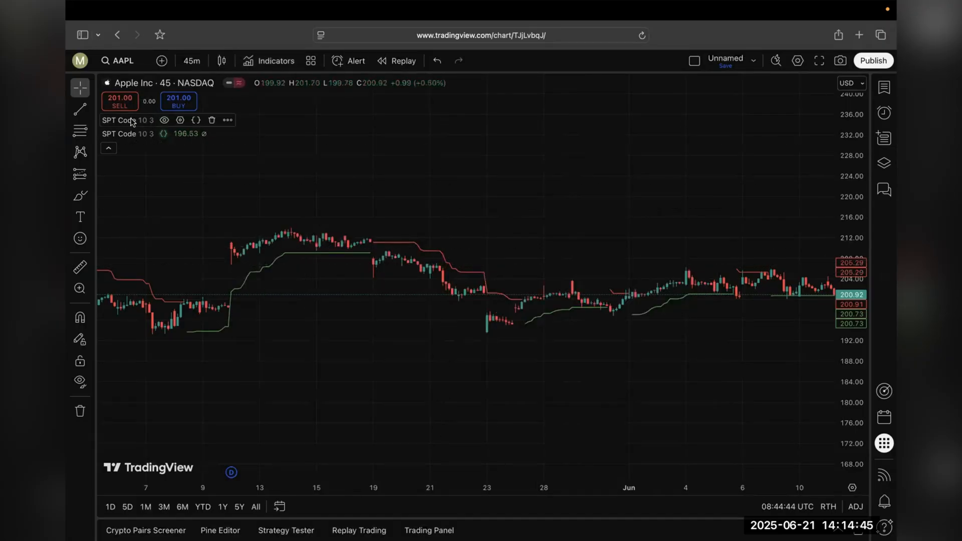